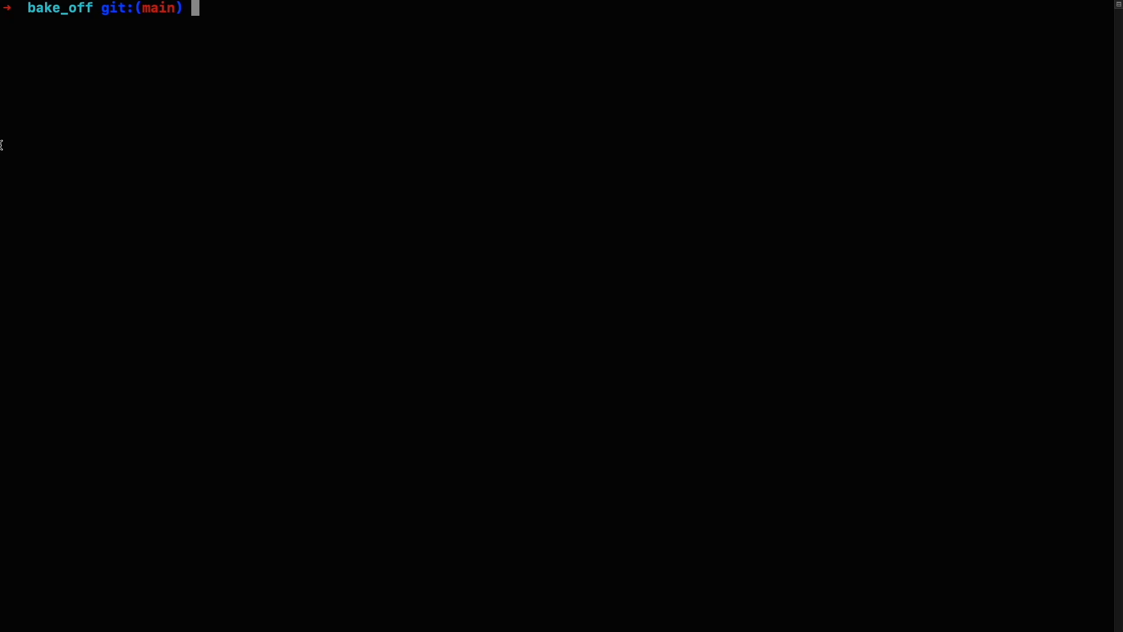
# Create the develop branch with git branch and check it out as the current branch.
pyautogui.write('git bra')
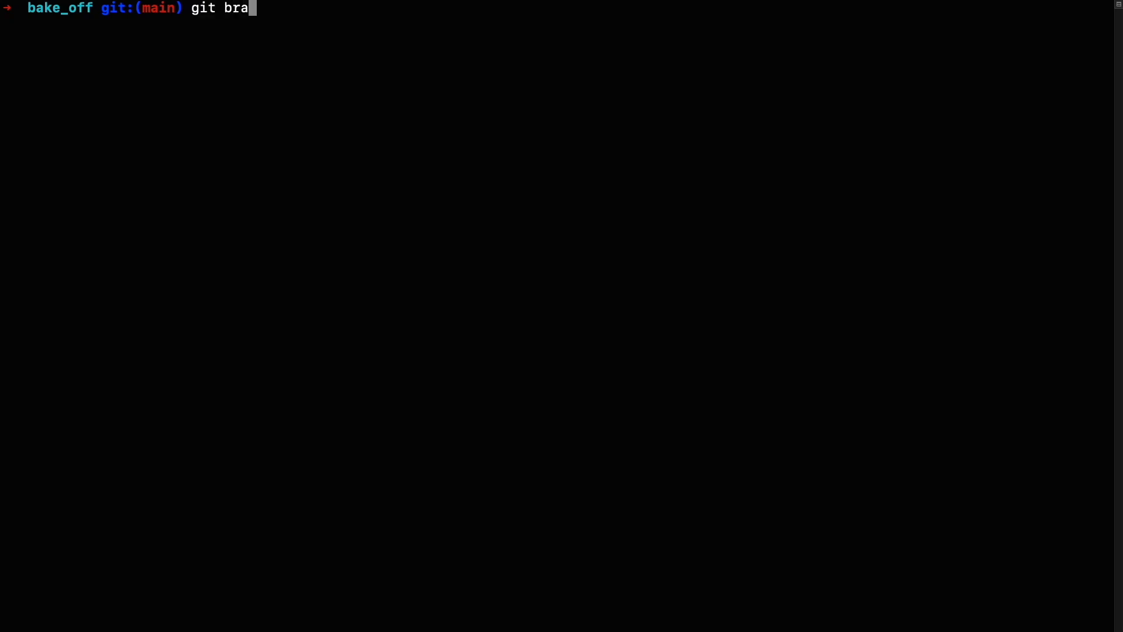
pyautogui.write('nch deve')
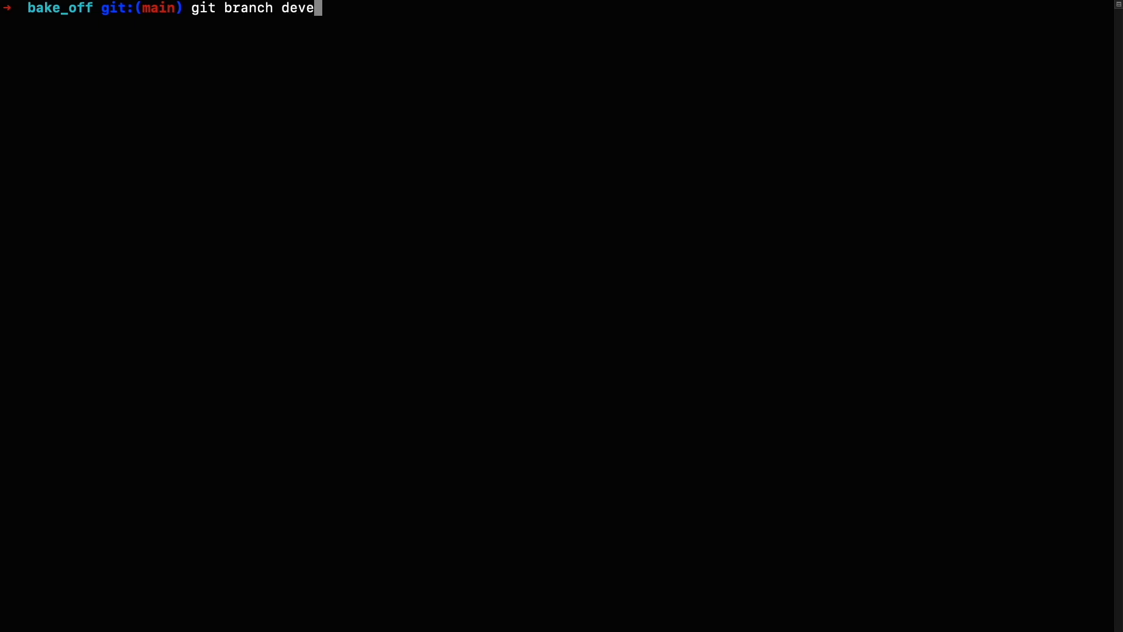
pyautogui.press('Return')
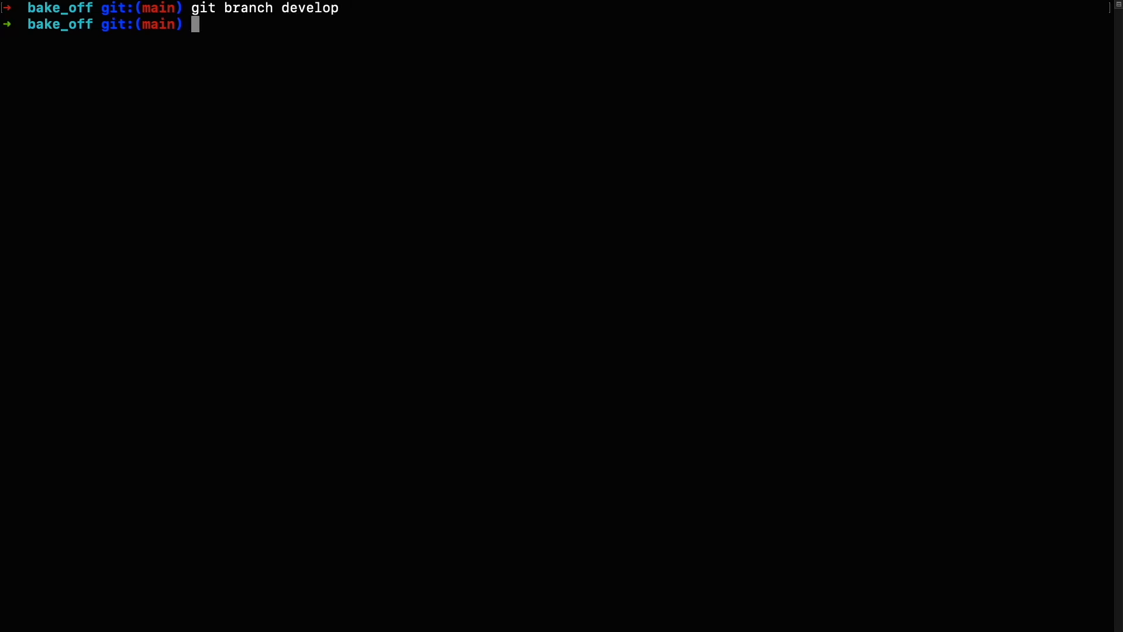
pyautogui.write('git checkout develo')
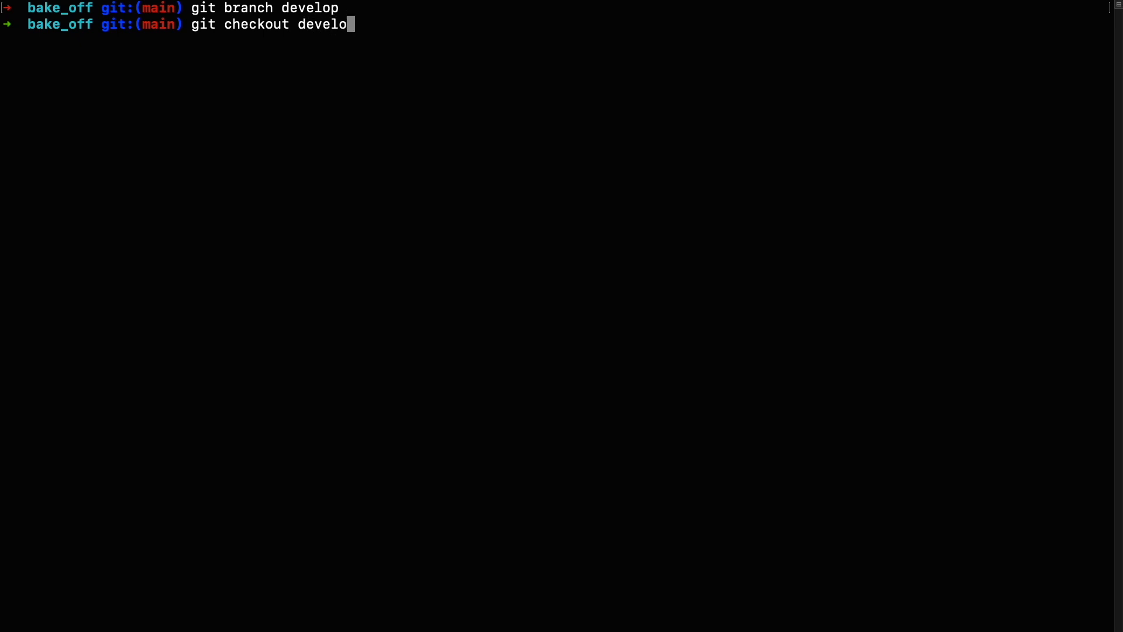
pyautogui.press('Return')
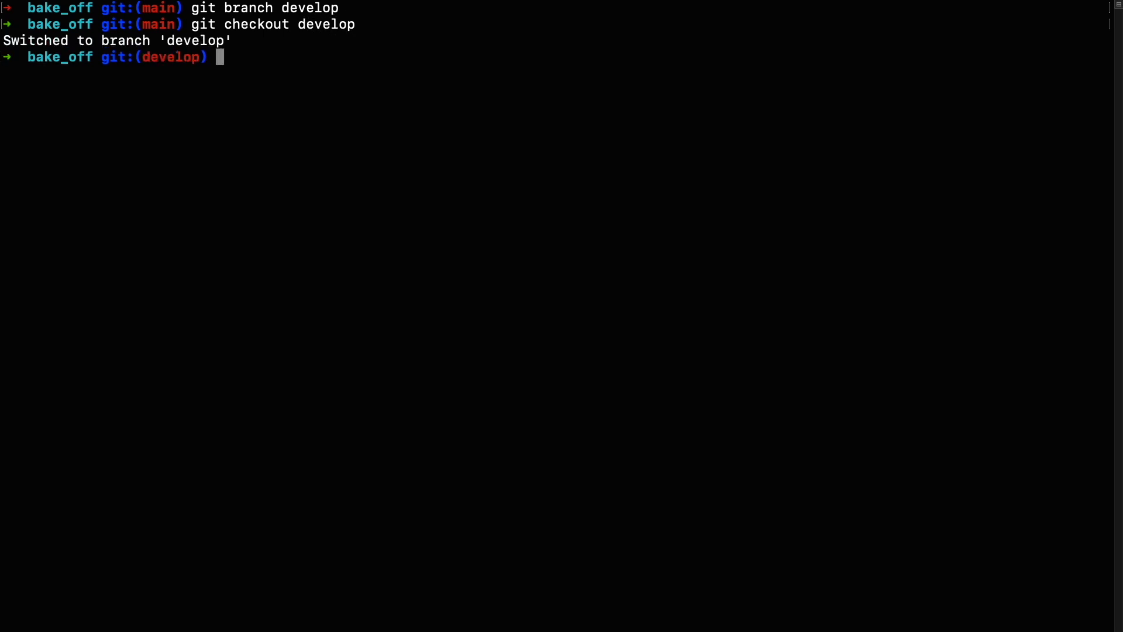
# Run git flow init, accepting main for production releases and develop for next-release work.
pyautogui.write('git')
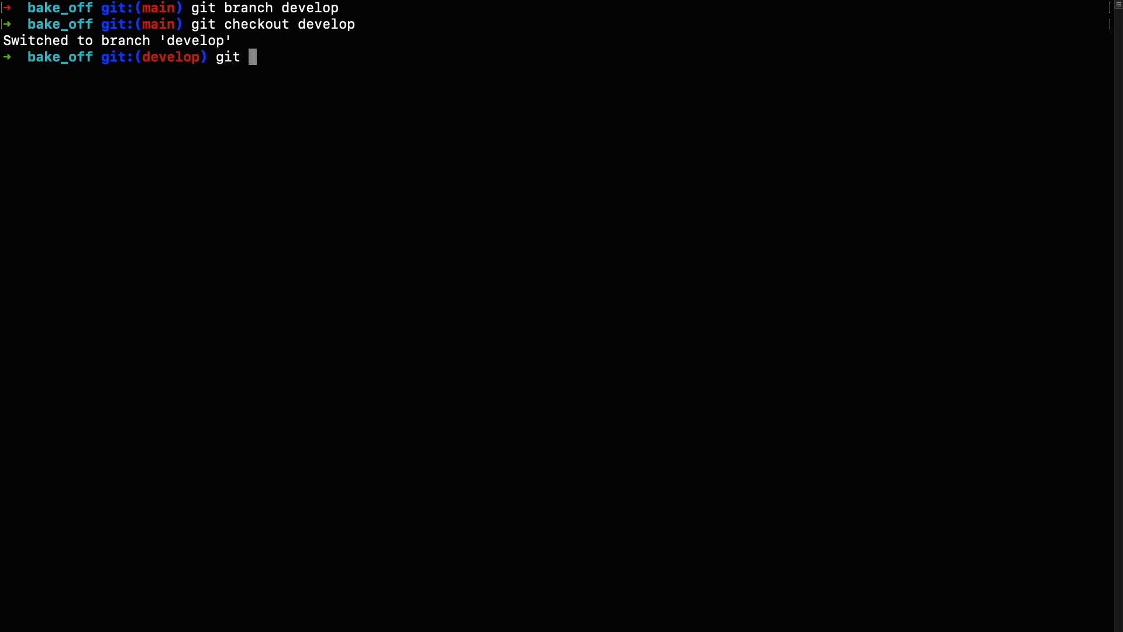
pyautogui.write('flow ini')
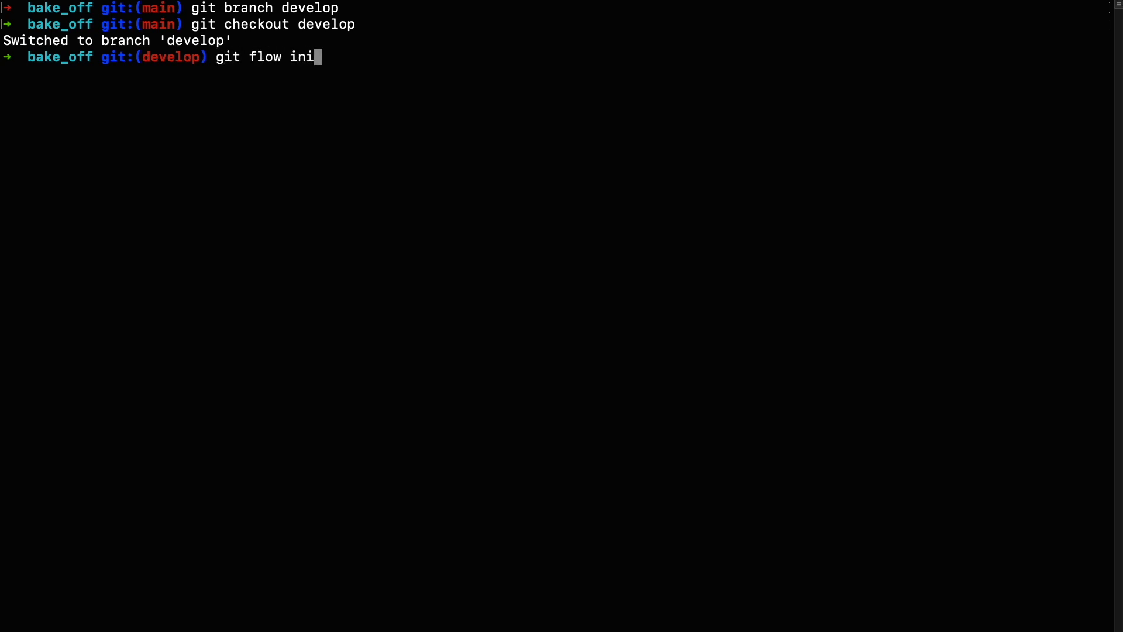
pyautogui.write('t')
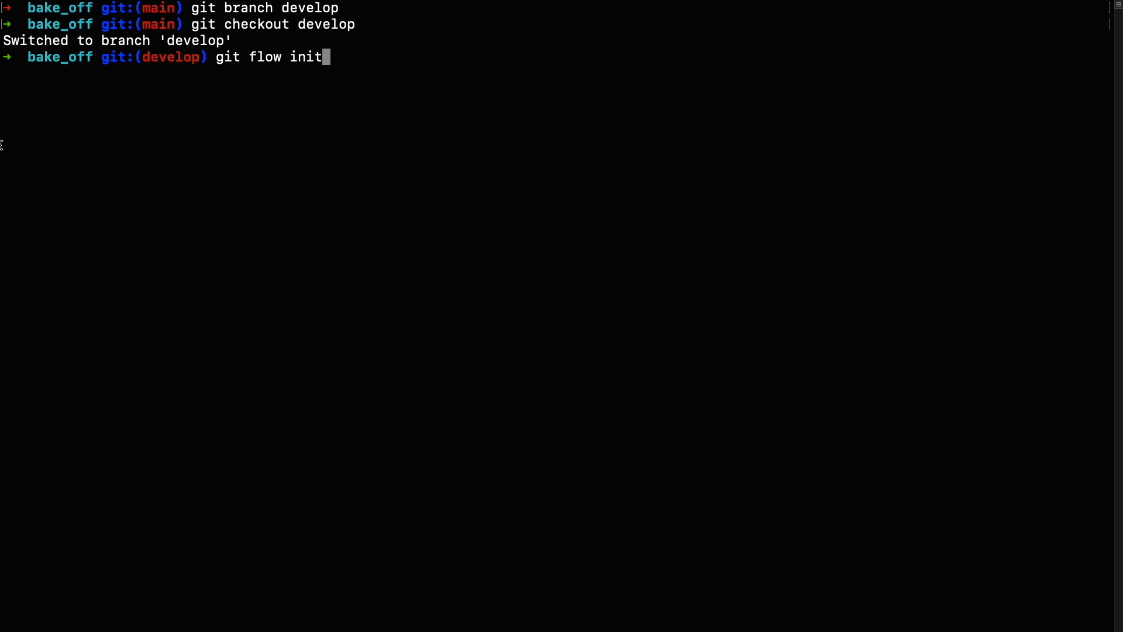
pyautogui.press('Return')
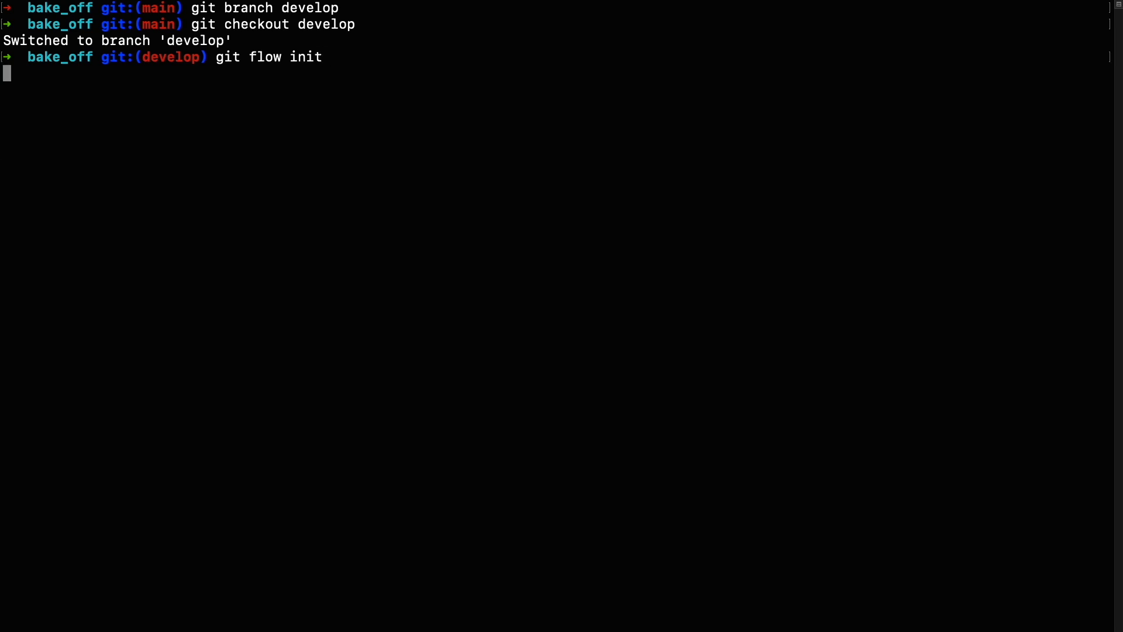
pyautogui.press('Return')
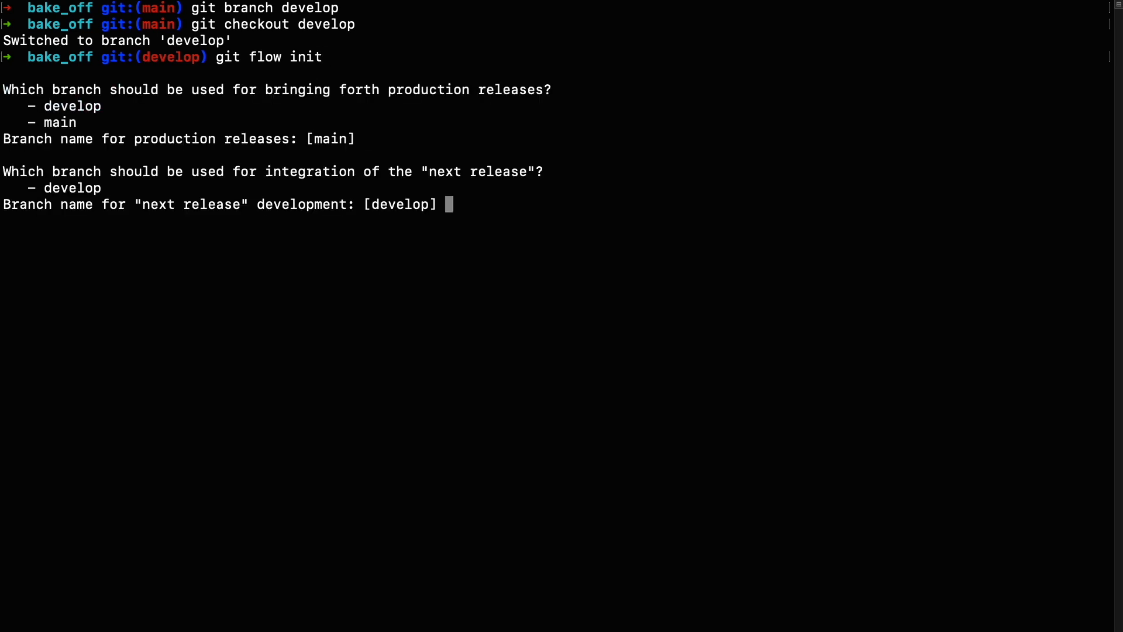
pyautogui.press('Return')
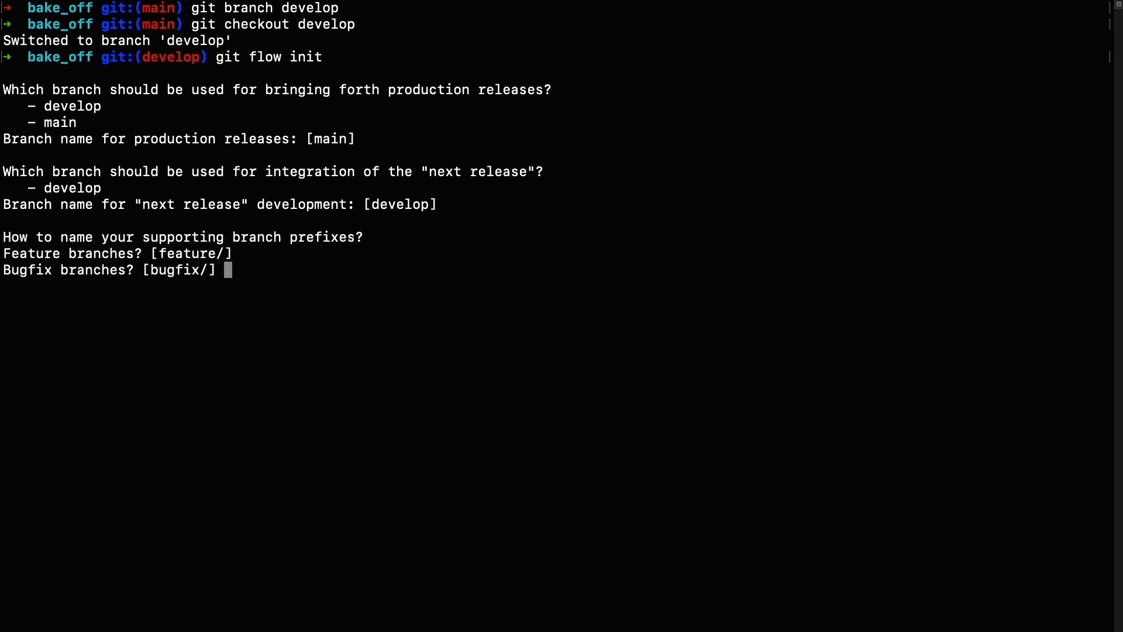